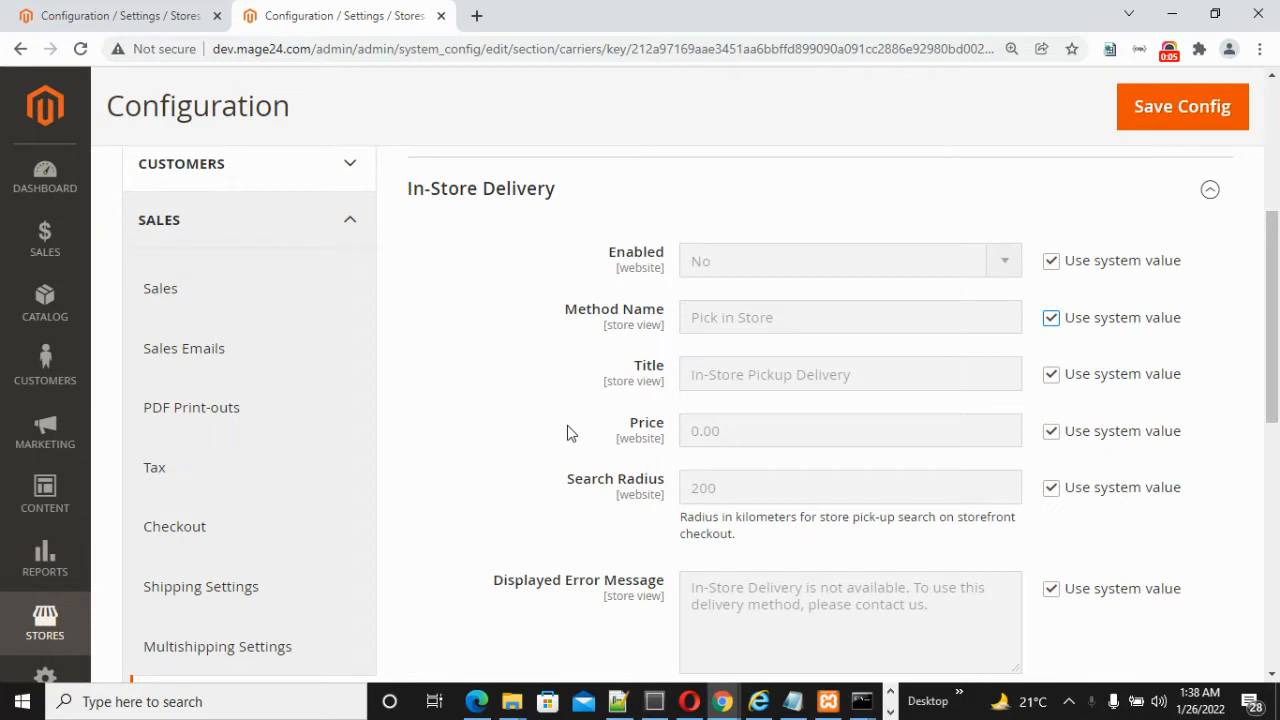
Expand the In-Store Delivery section of the Delivery Methods configuration.
scroll(down, 3)
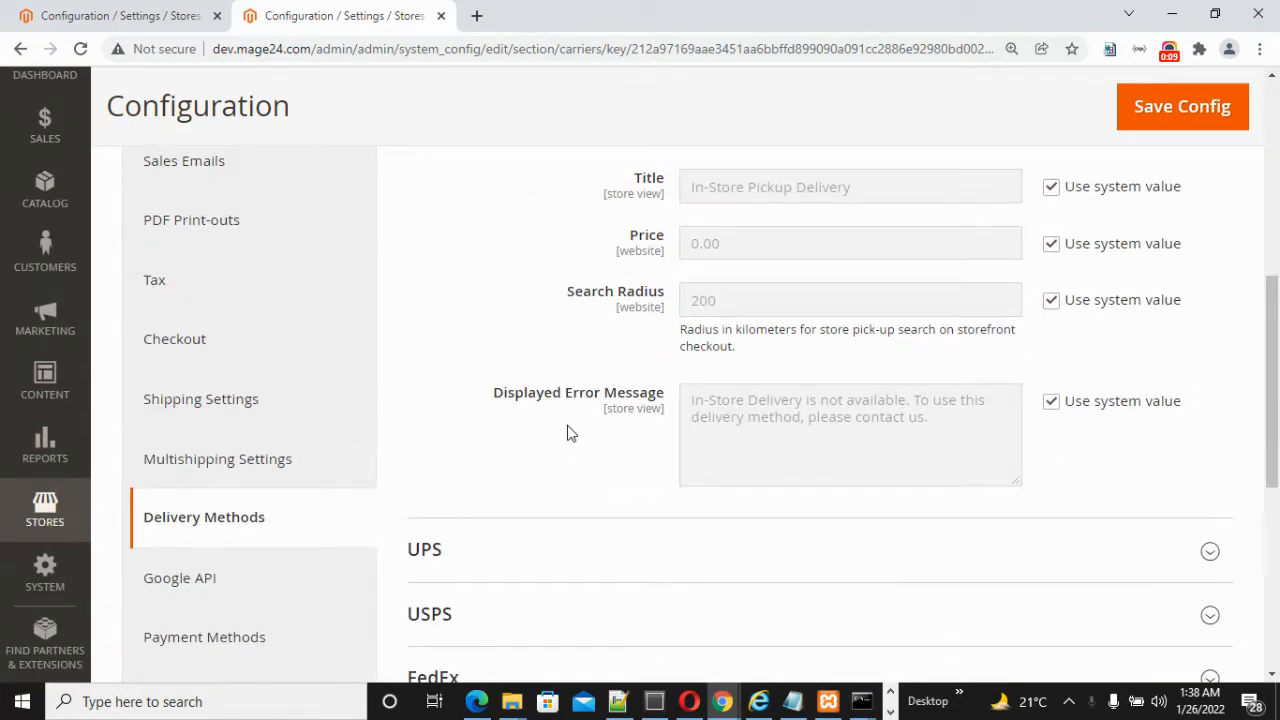
click(44, 590)
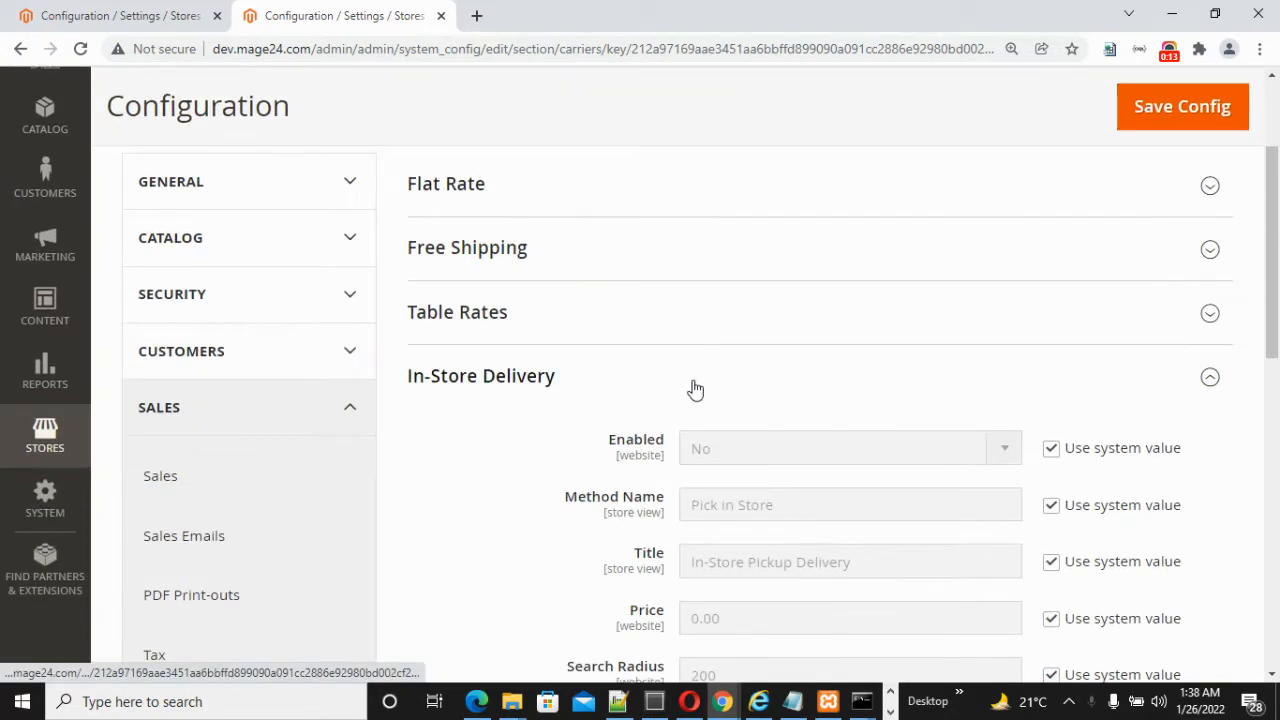
scroll(down, 3)
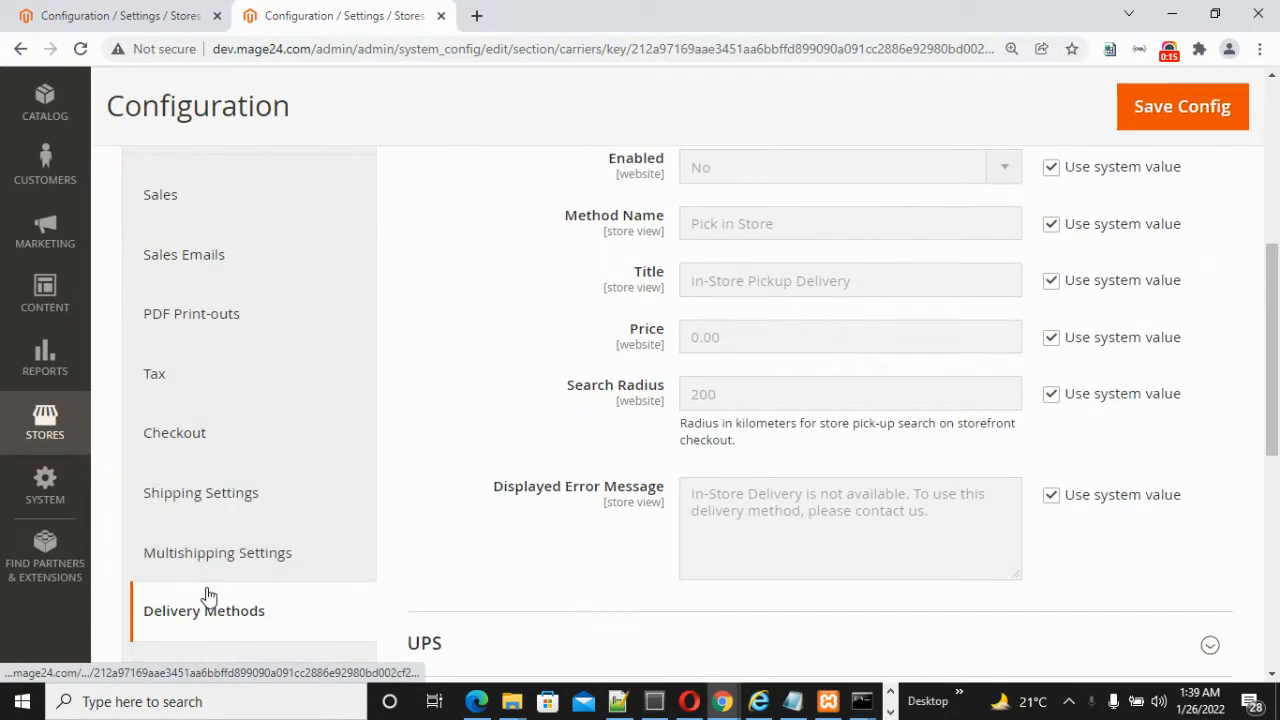
scroll(up, 3)
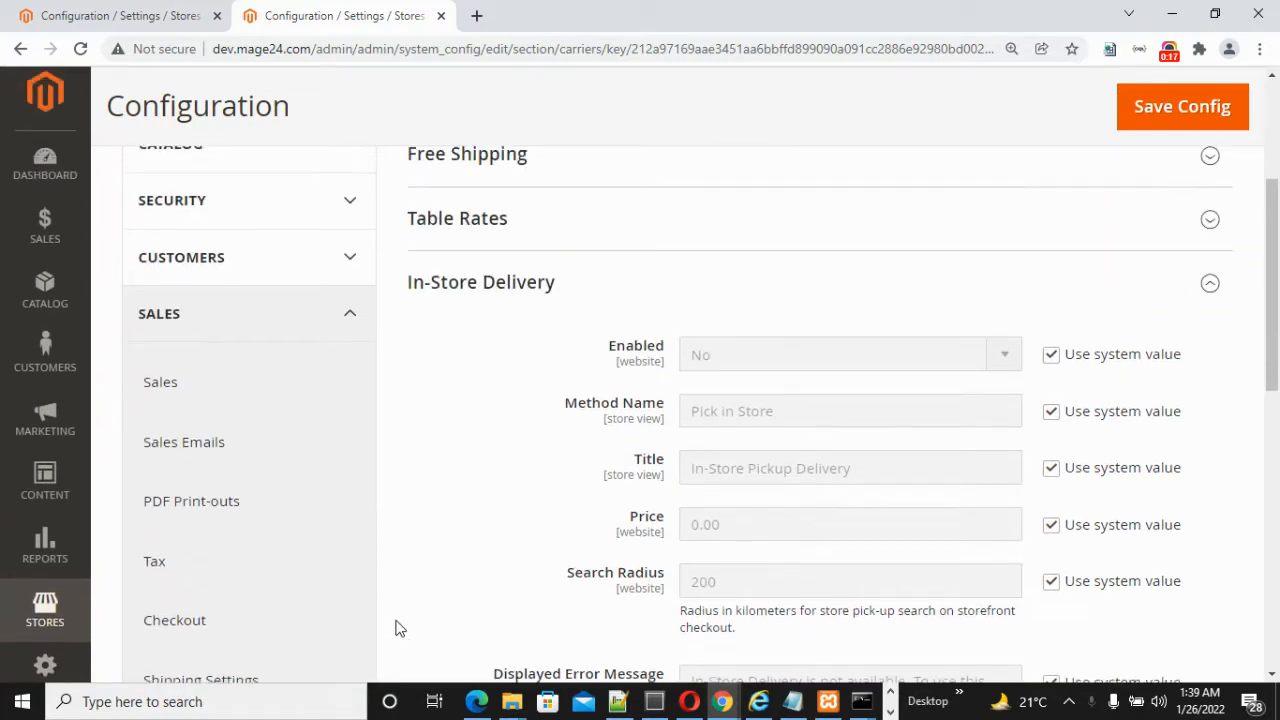
scroll(up, 3)
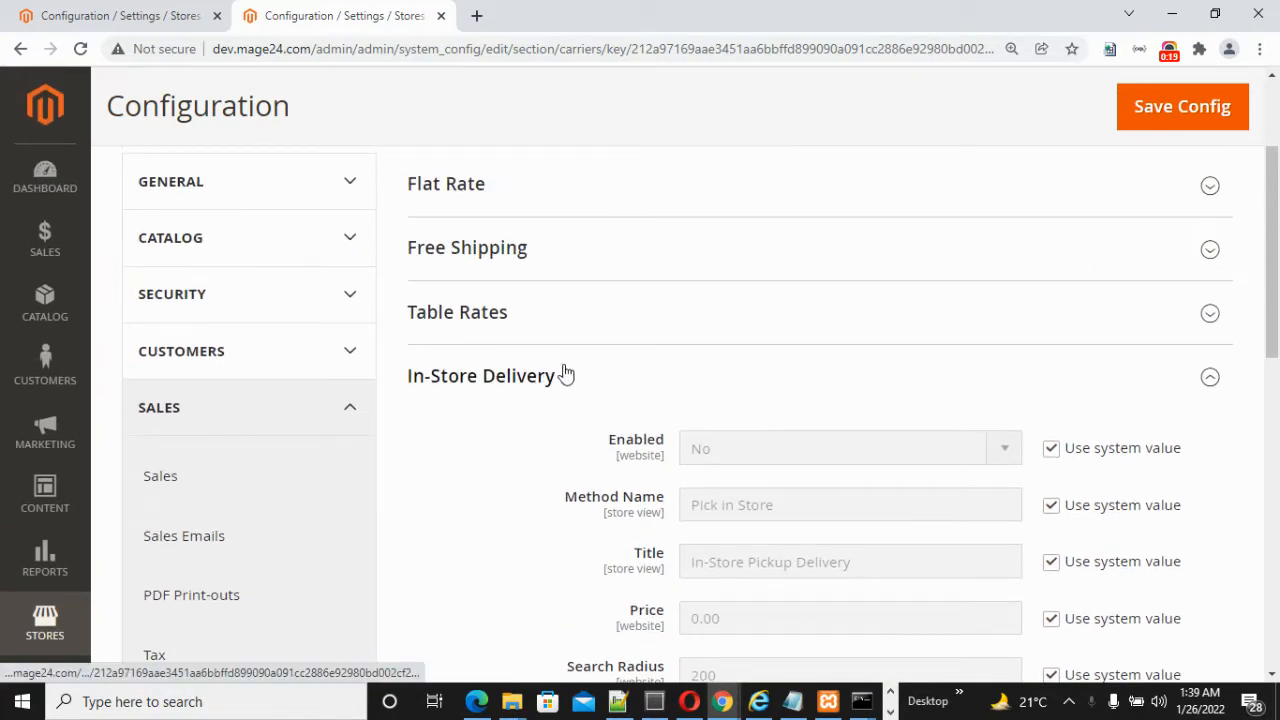
scroll(down, 3)
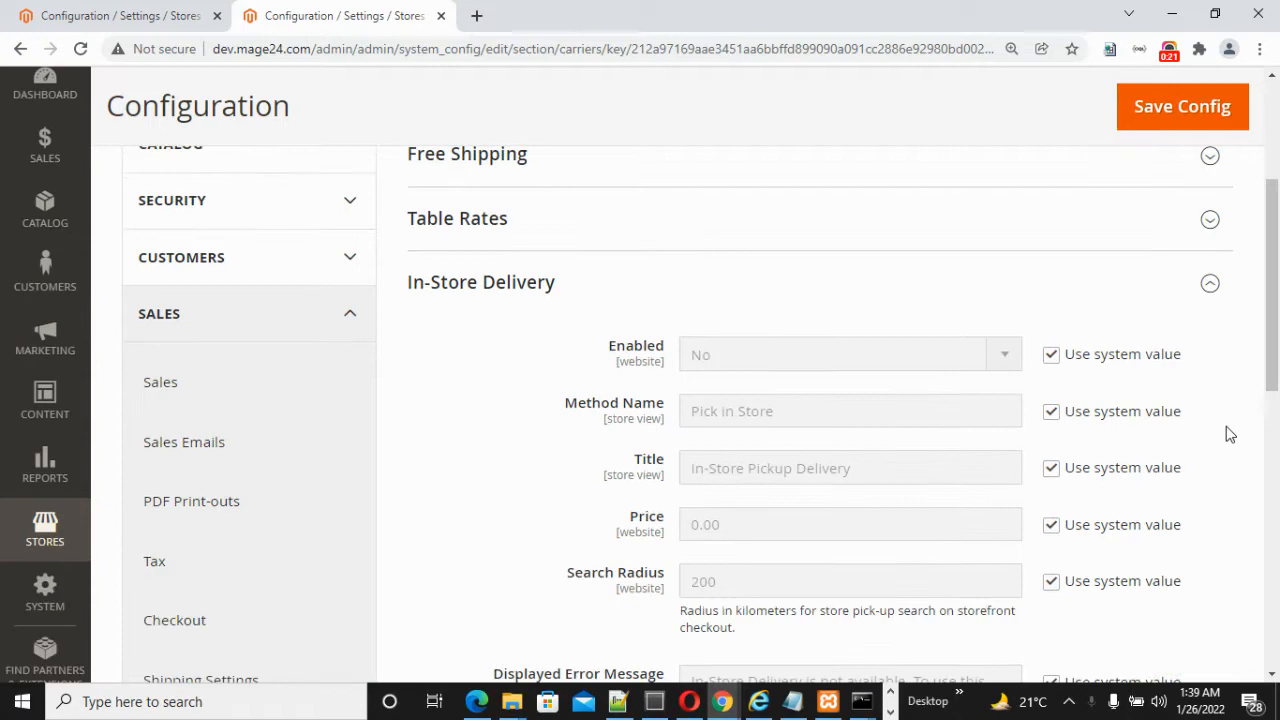
scroll(down, 3)
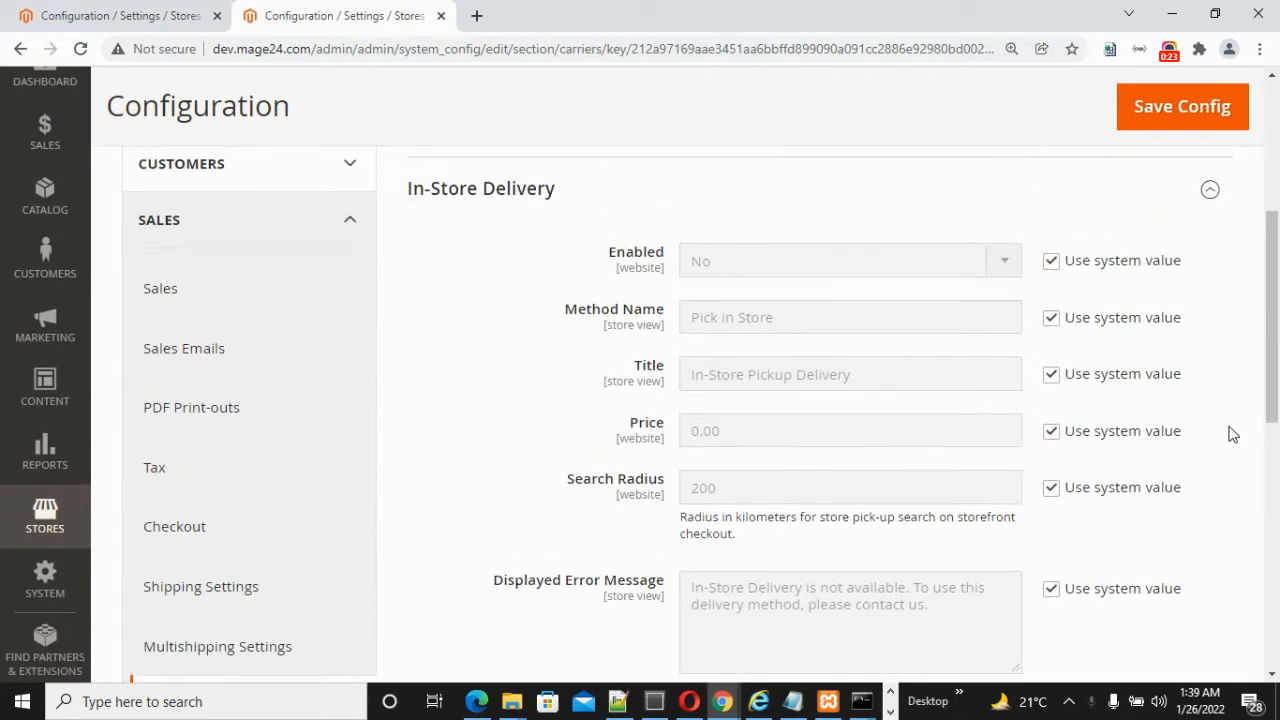
mouse_move(698, 296)
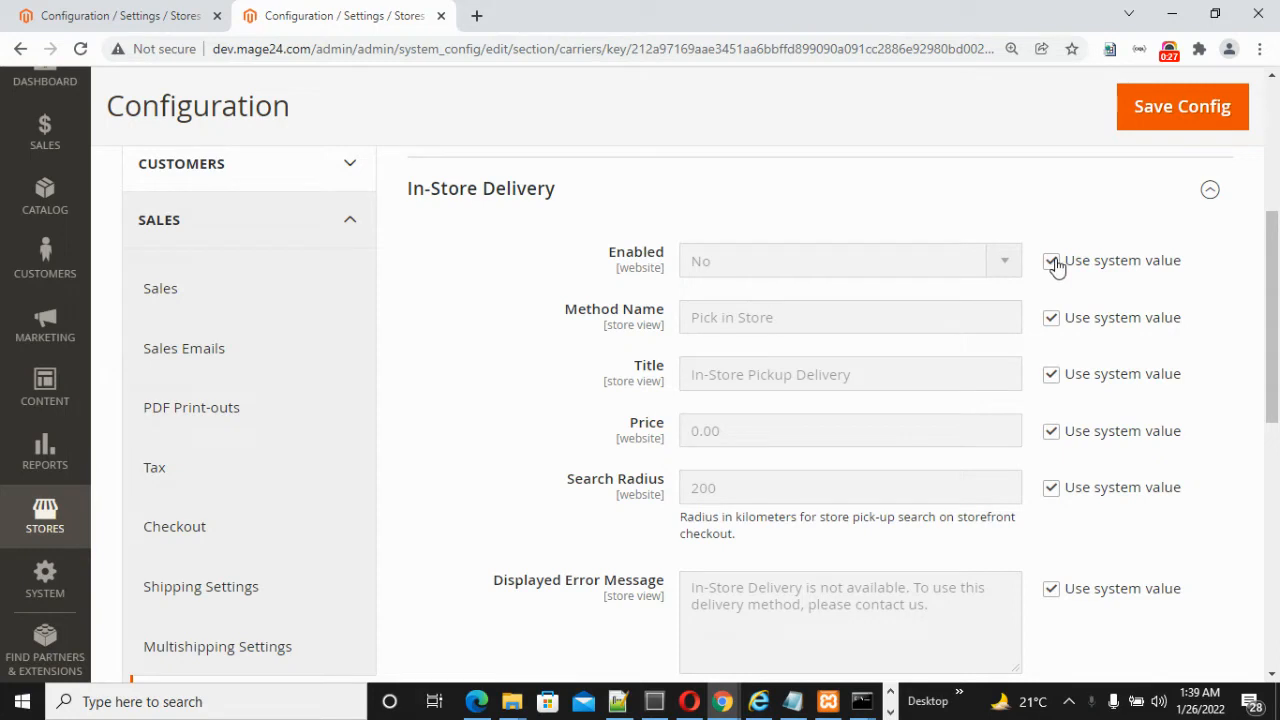
Set In-Store Delivery Enabled to Yes and unlock Enabled, Method Name and Title from system values.
click(1052, 260)
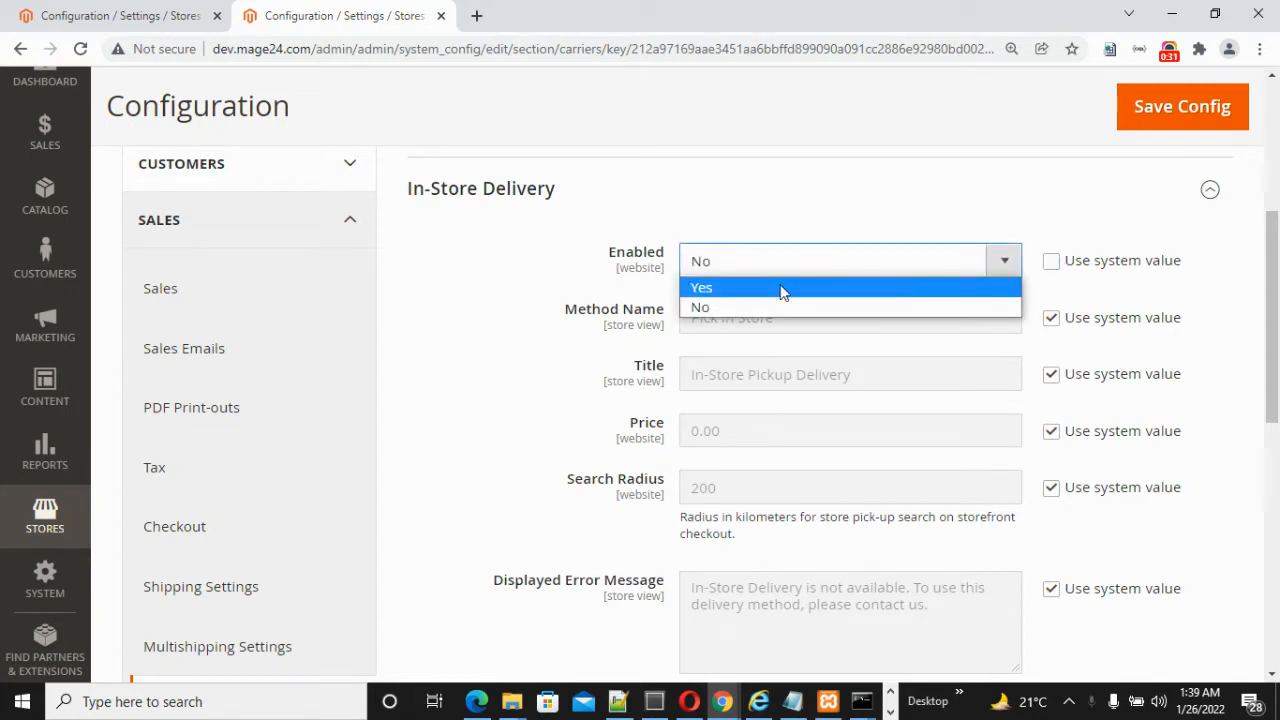
click(700, 288)
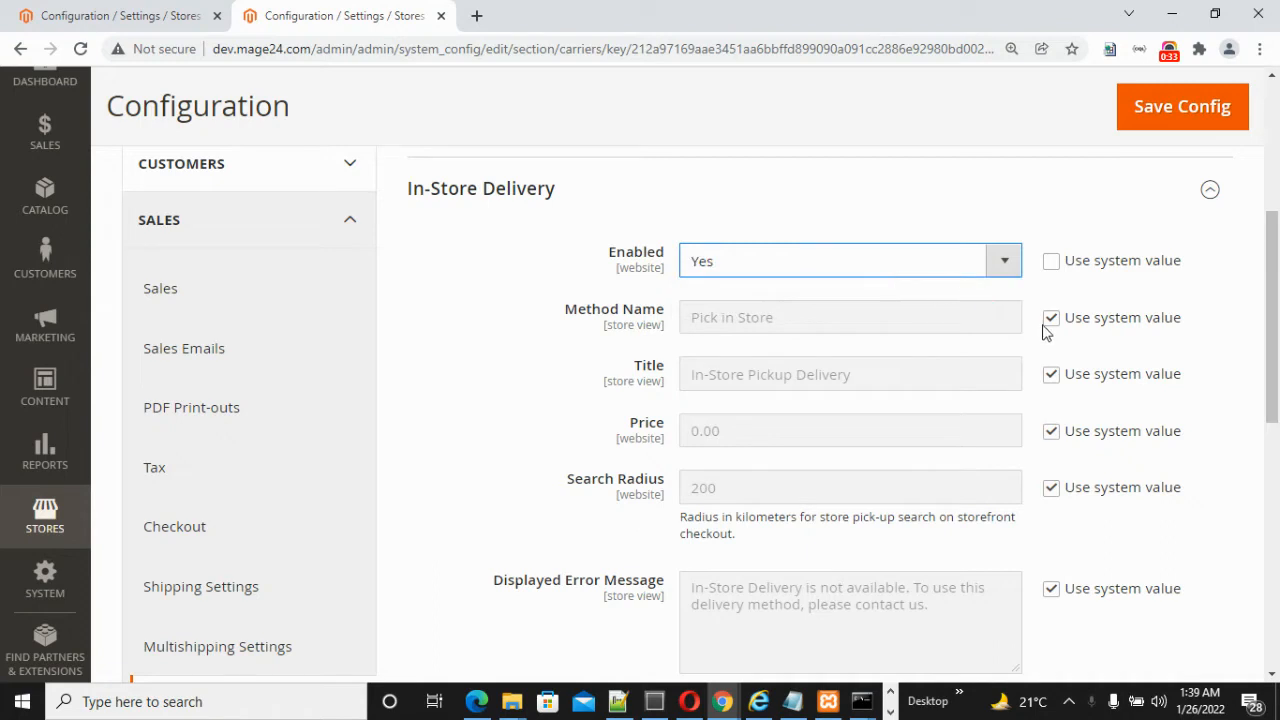
click(1052, 316)
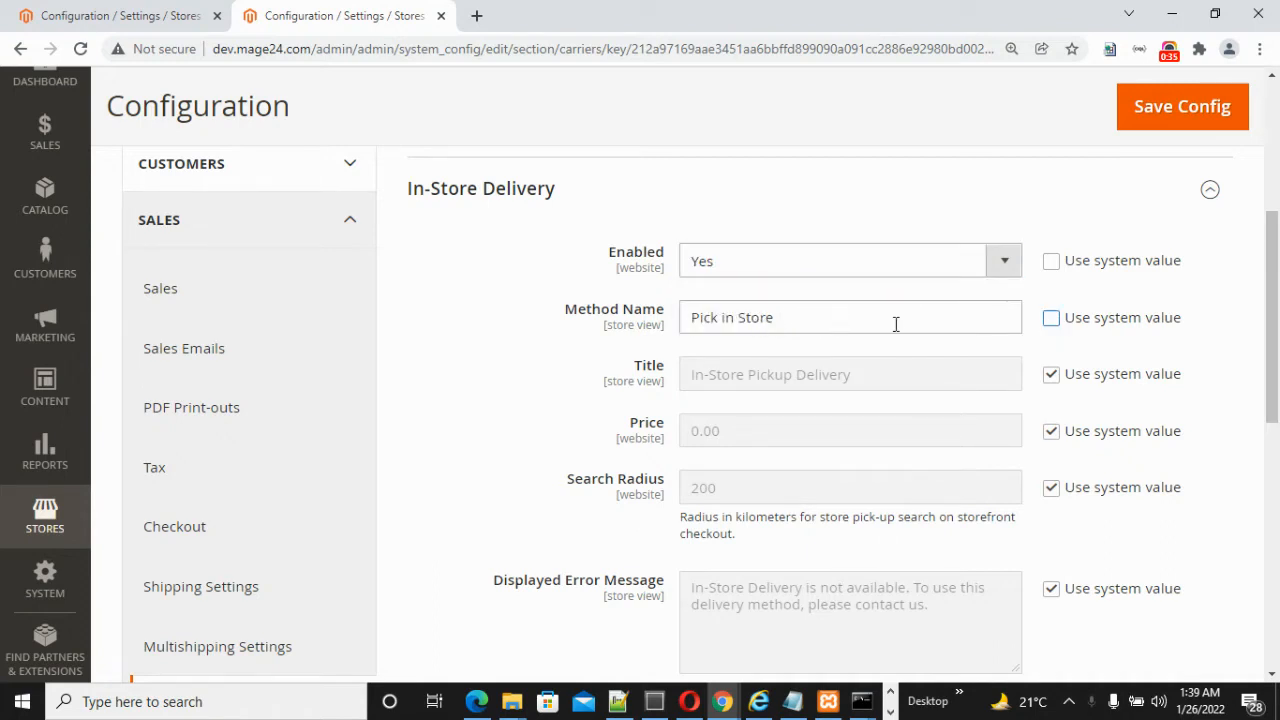
mouse_move(1070, 420)
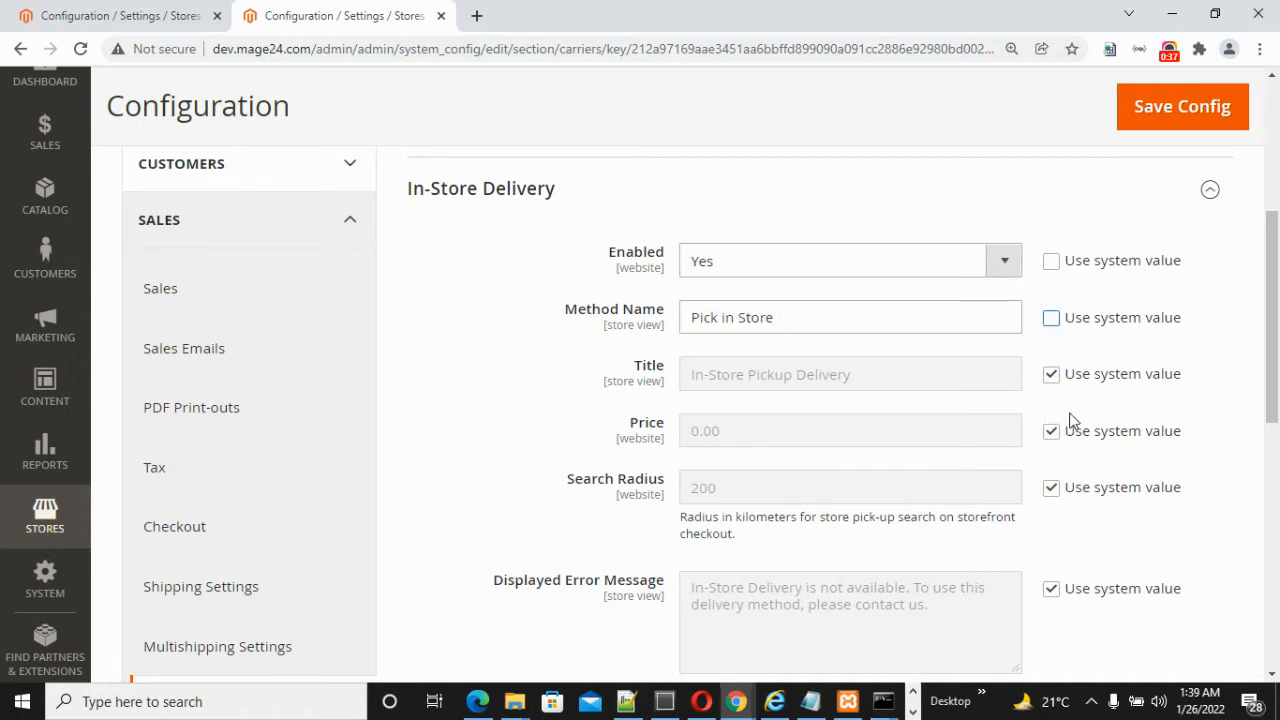
click(1052, 374)
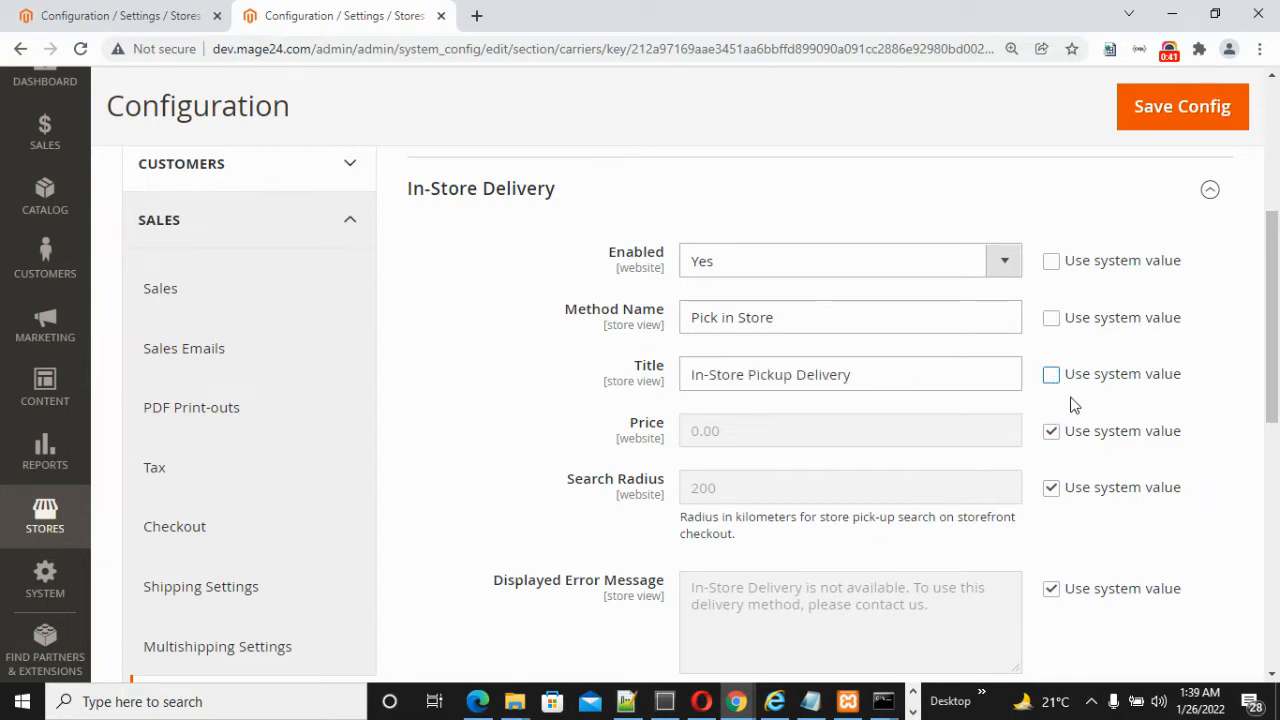
scroll(down, 3)
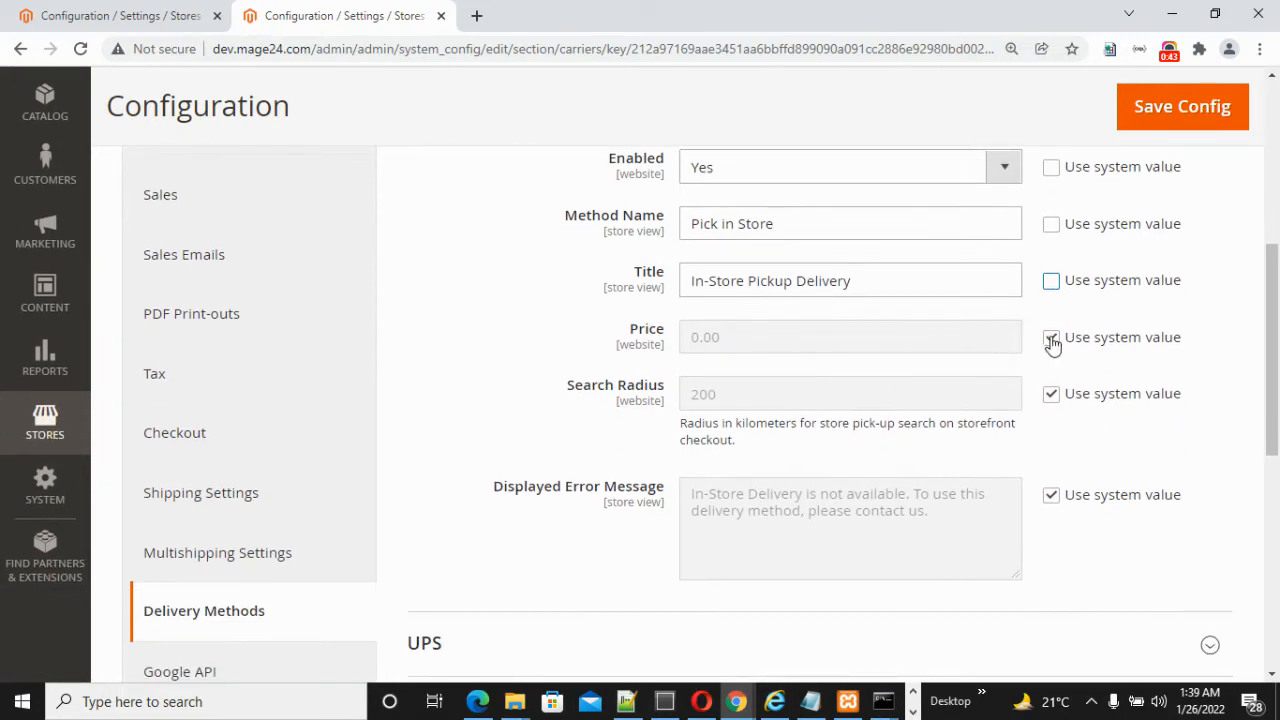
Unlock the In-Store Delivery Price (0.00) from the system value.
click(1052, 336)
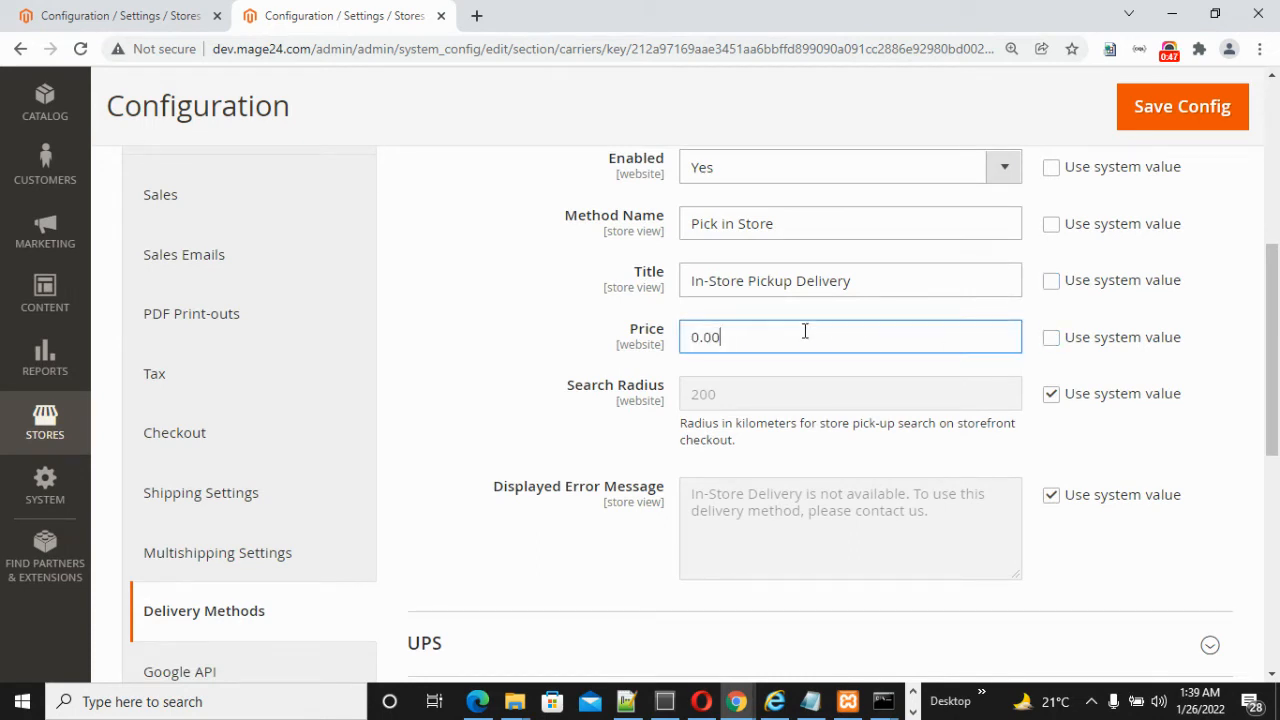
scroll(up, 3)
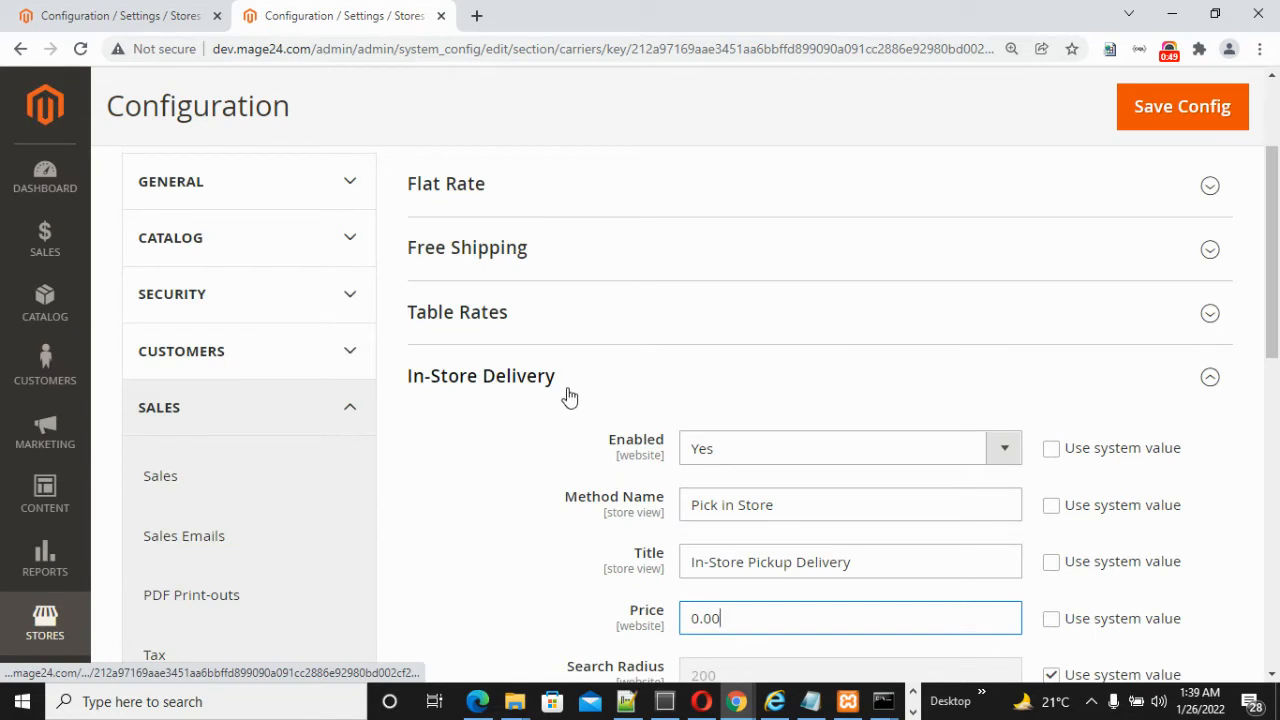
scroll(down, 3)
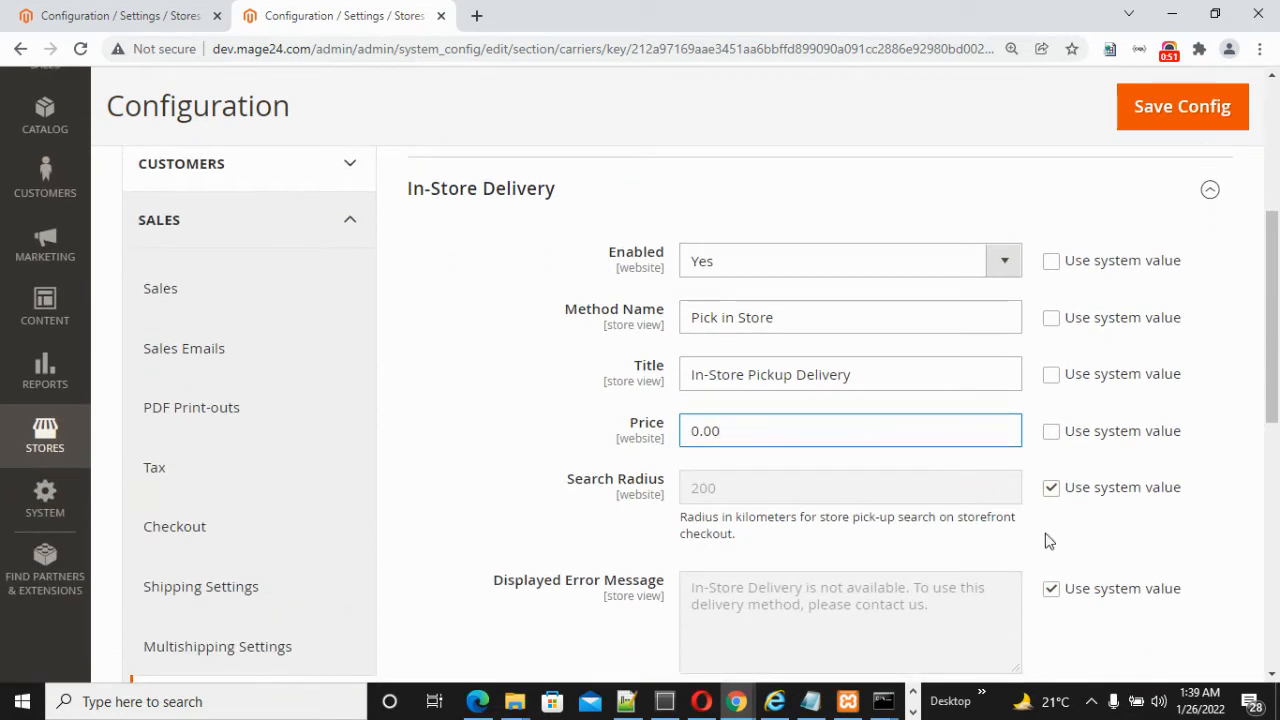
mouse_move(1060, 504)
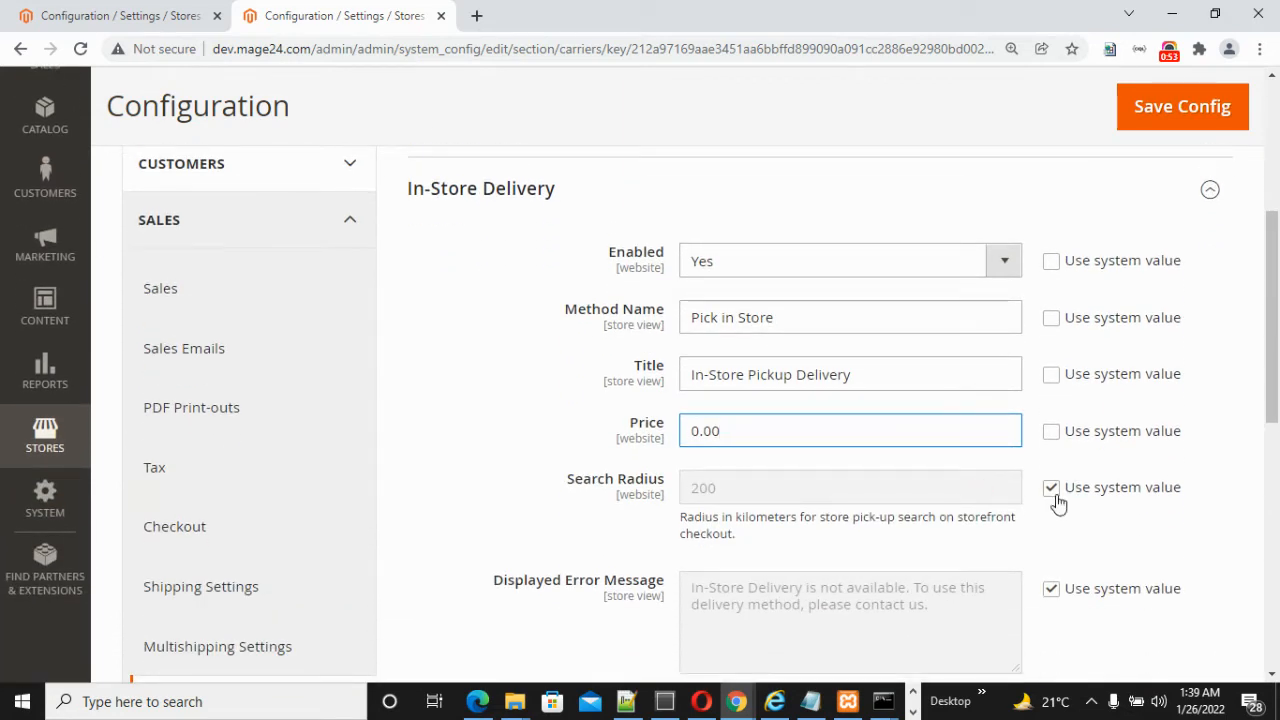
Unlock the Search Radius (200) from the system value and make its field editable.
click(1052, 488)
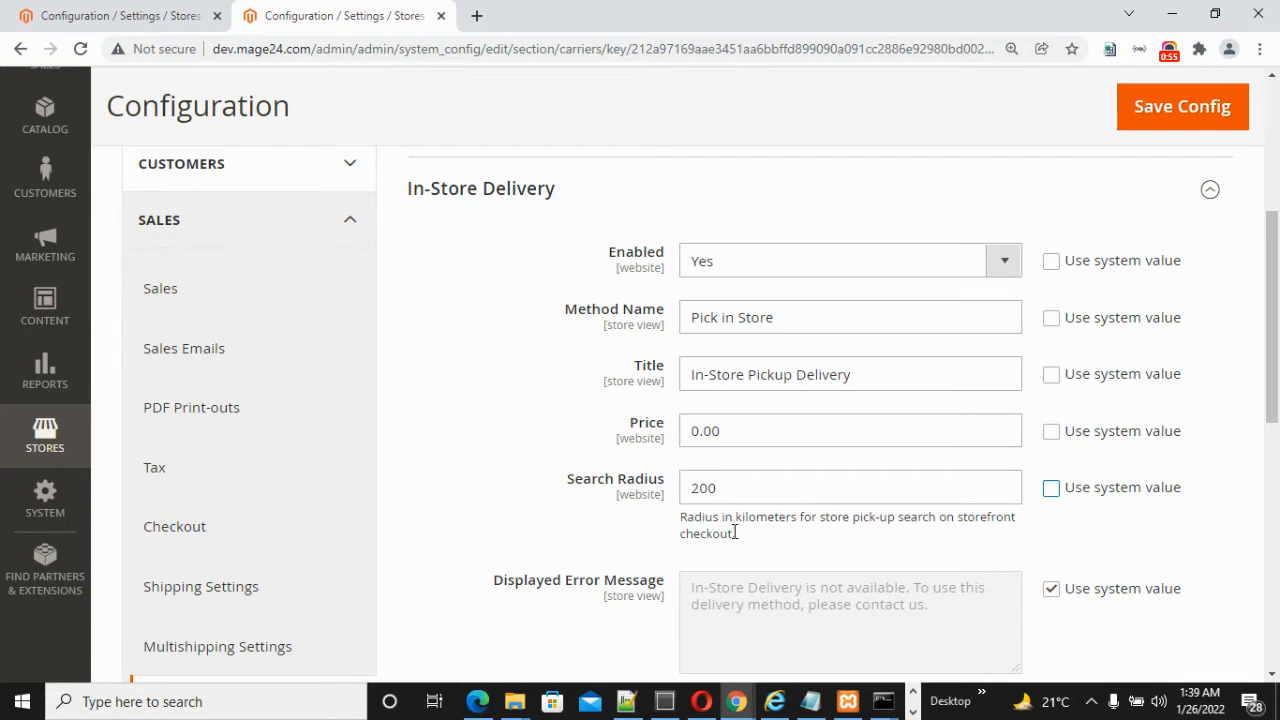
mouse_move(730, 524)
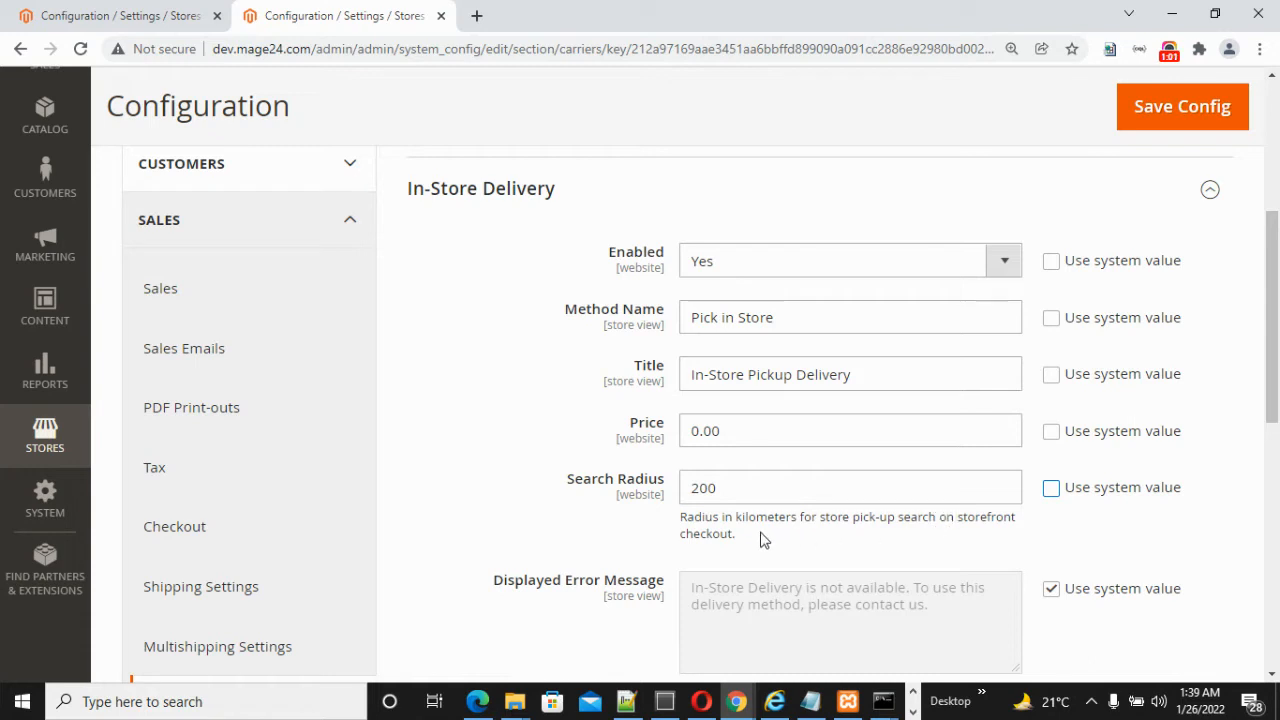
click(850, 488)
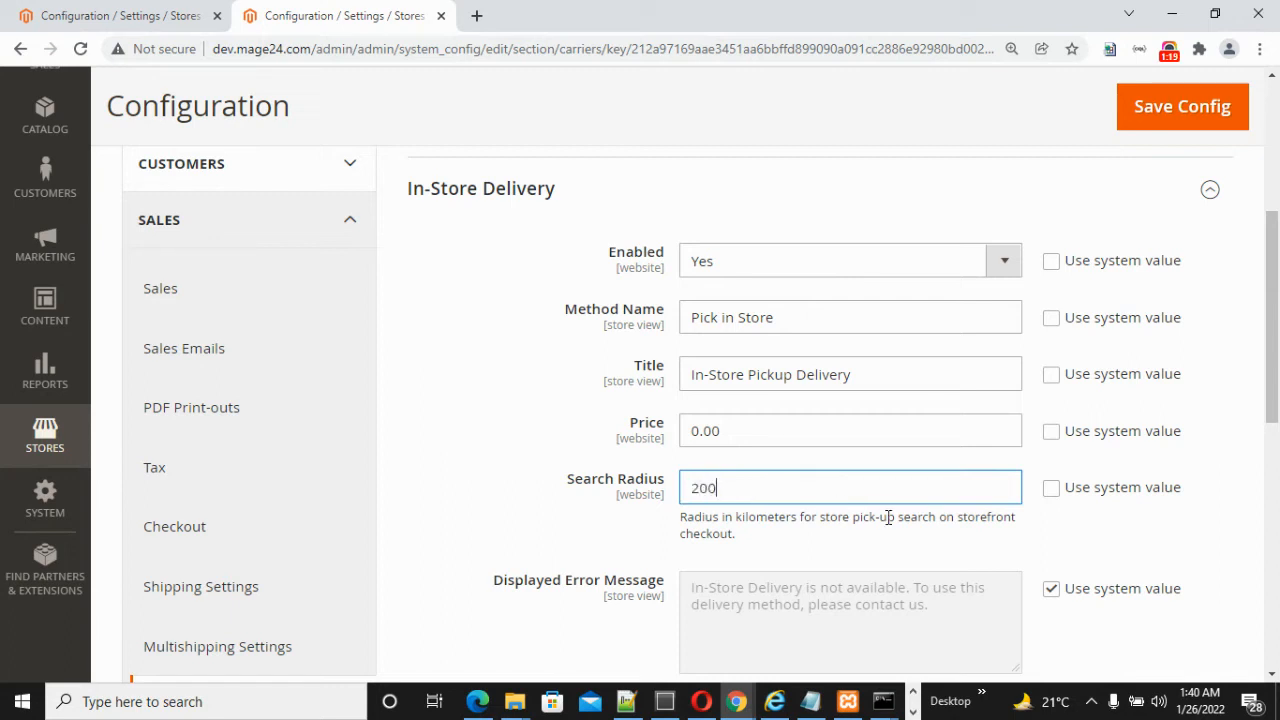
scroll(down, 3)
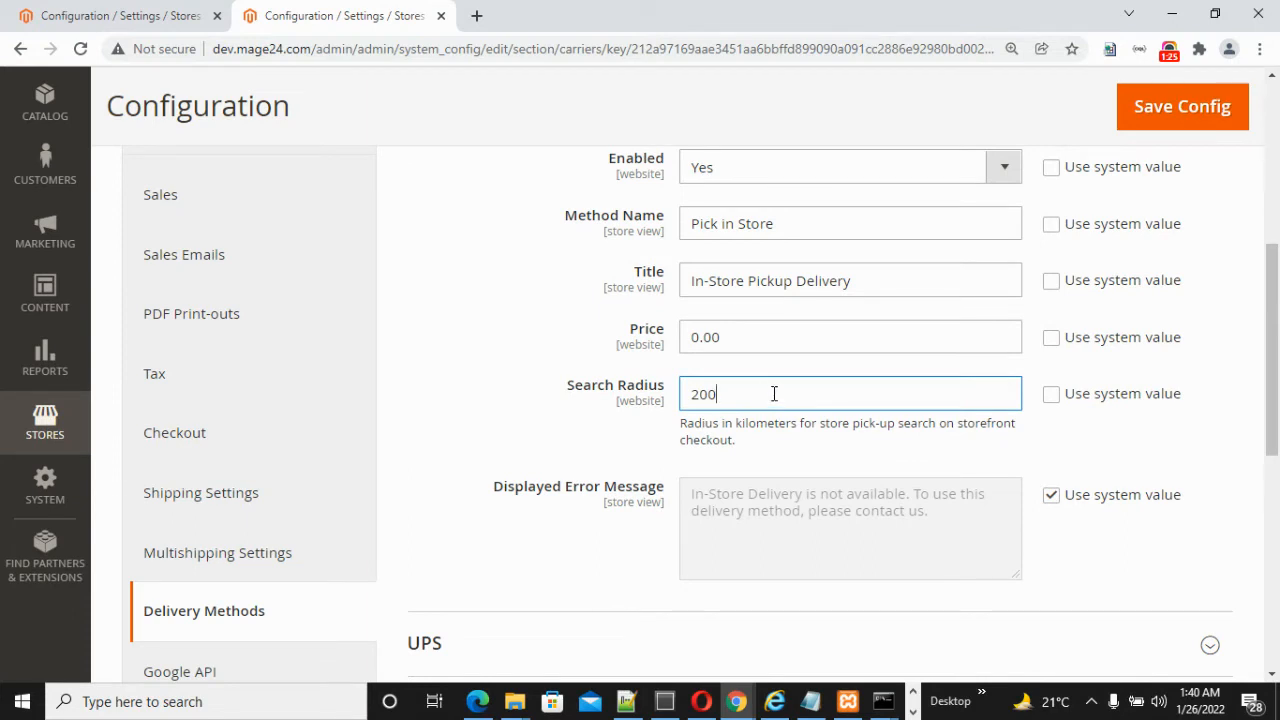
mouse_move(748, 456)
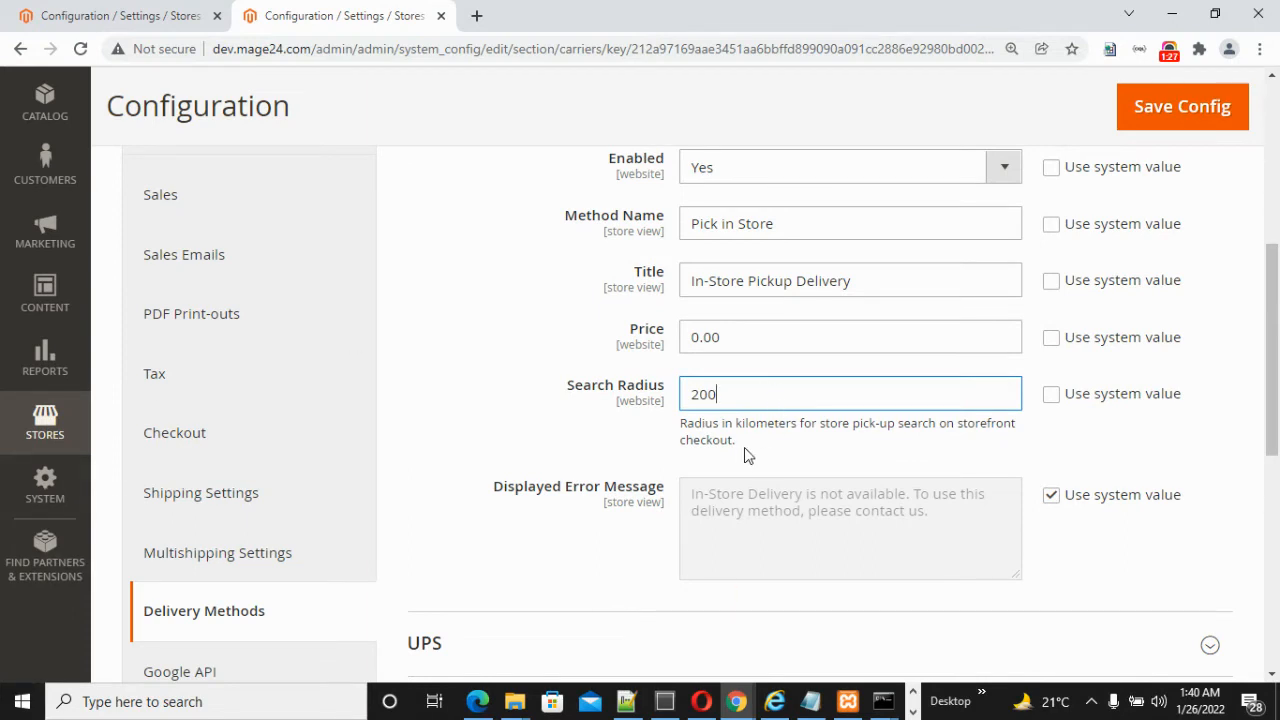
mouse_move(1096, 526)
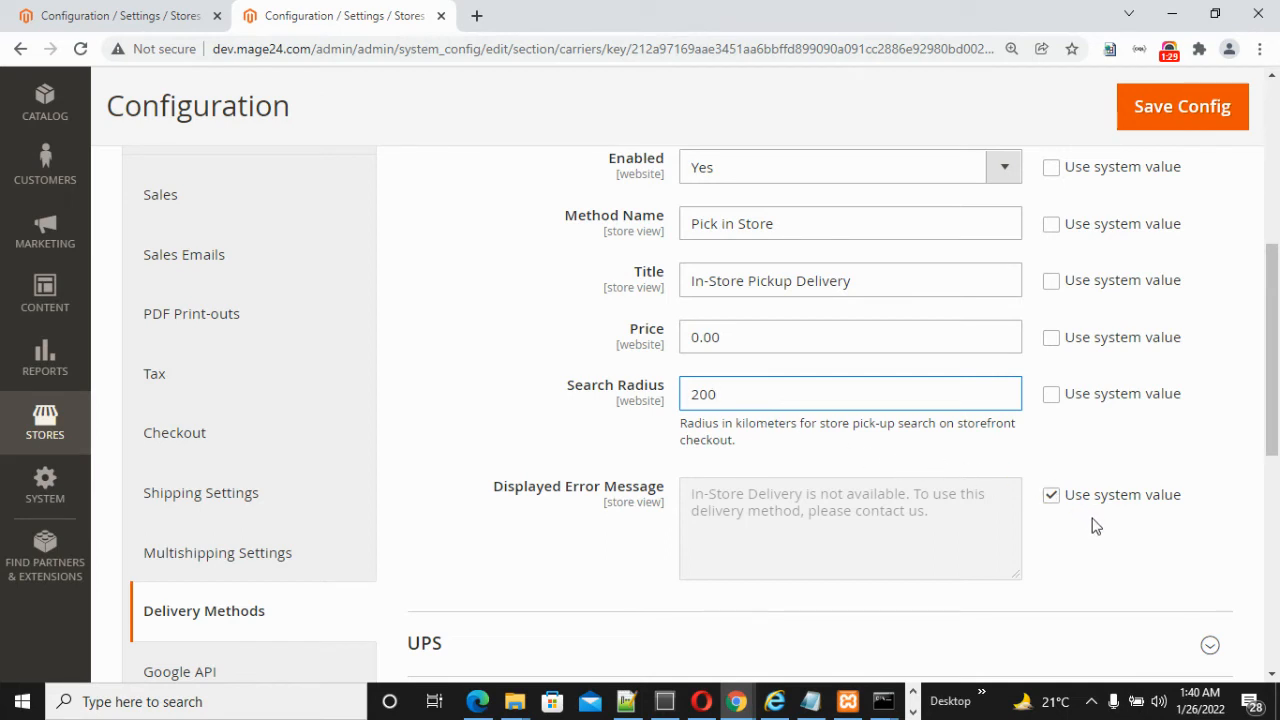
Unlock the Displayed Error Message from the system value and review the remaining fields.
click(1052, 494)
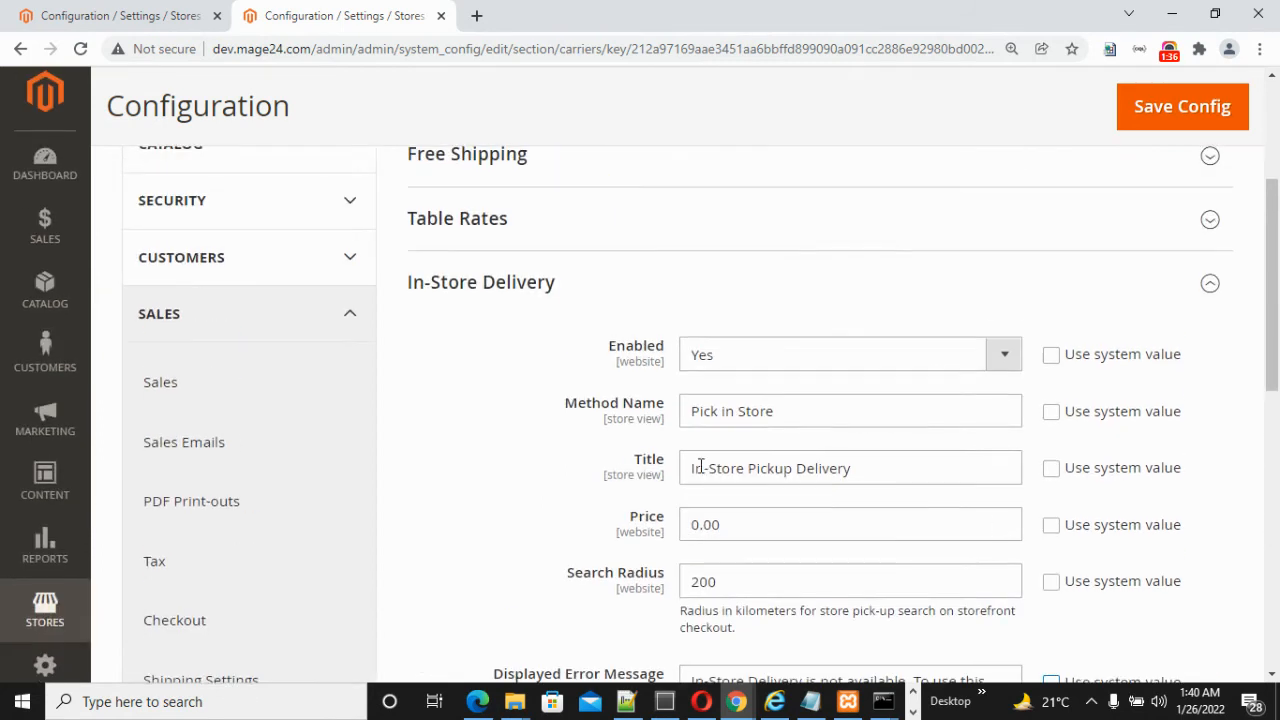
scroll(down, 3)
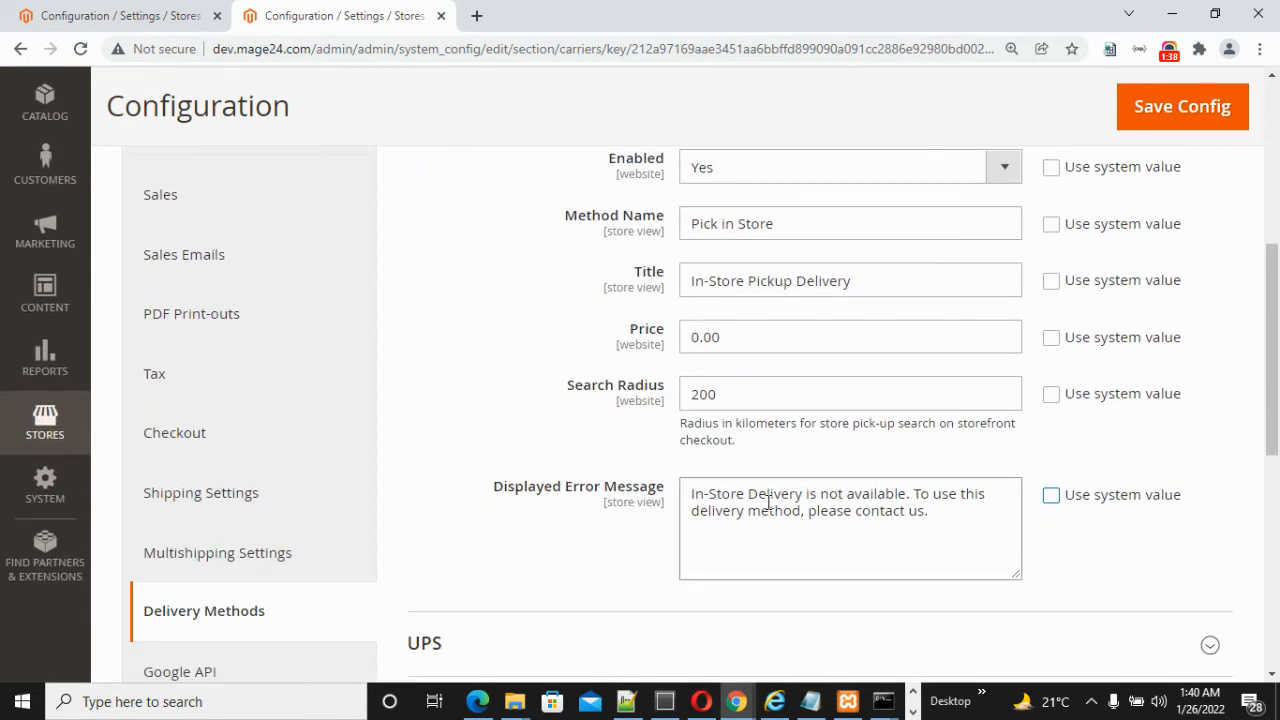
scroll(up, 3)
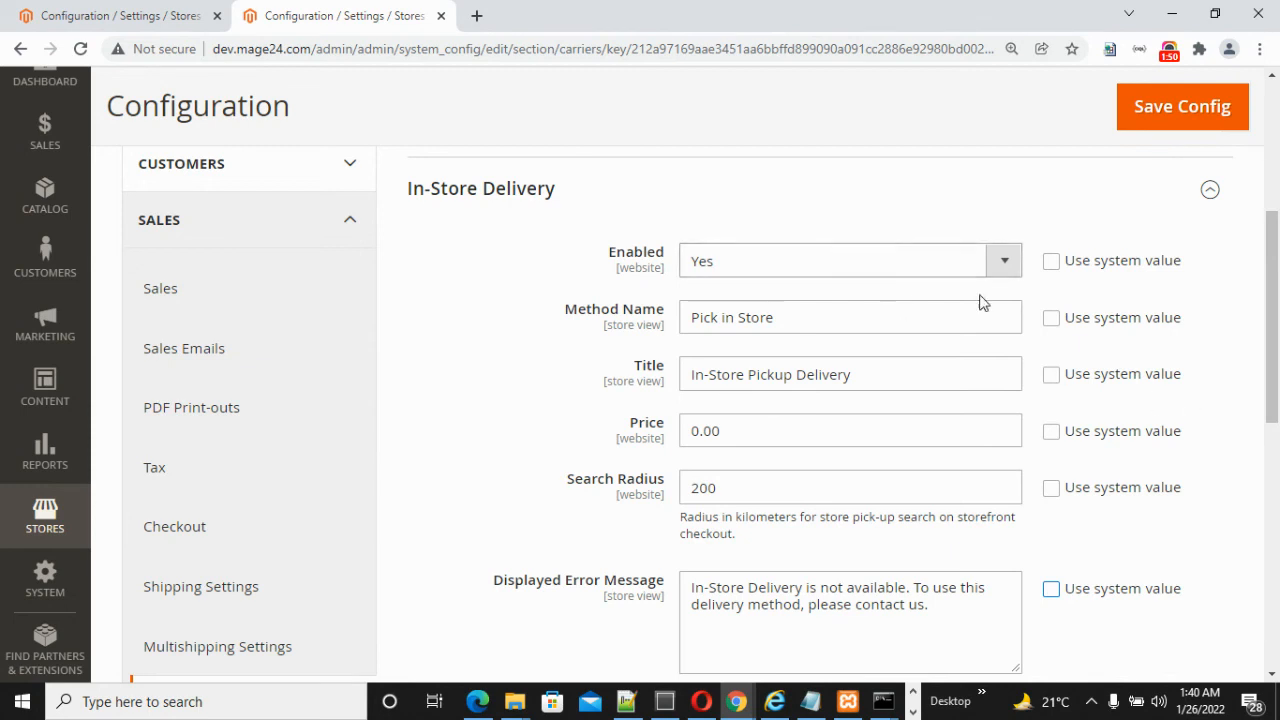
mouse_move(1184, 324)
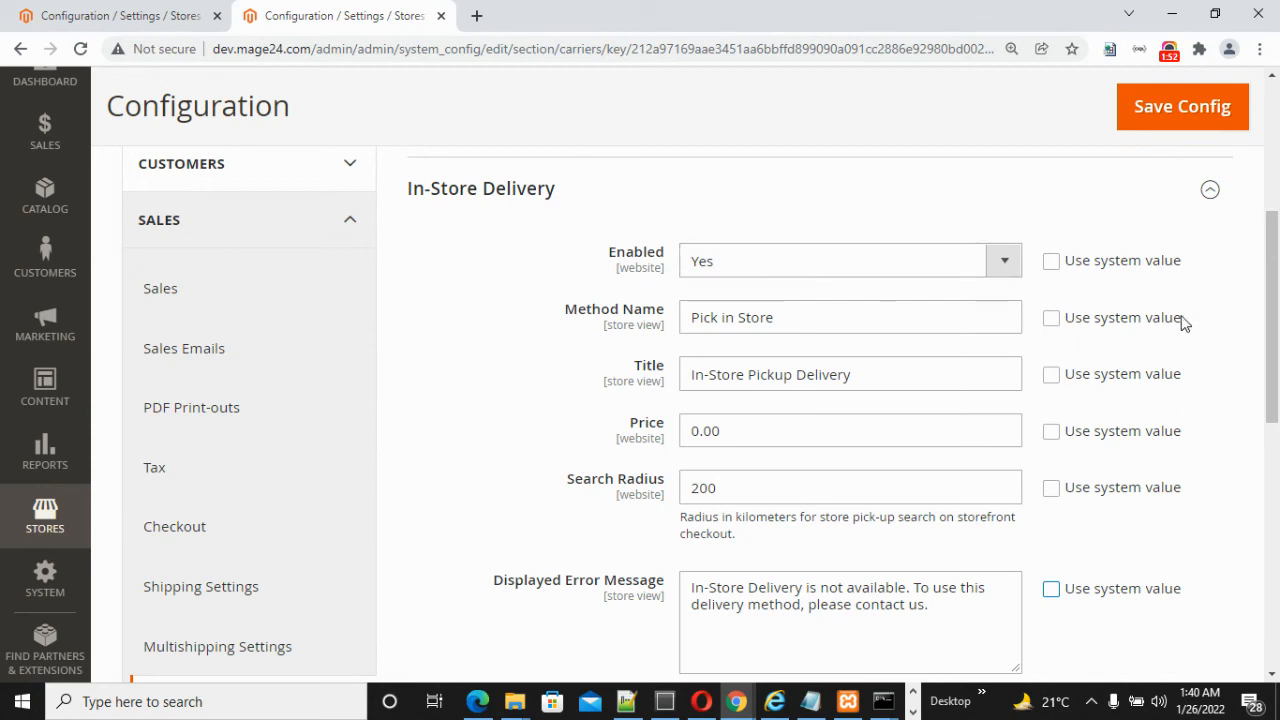